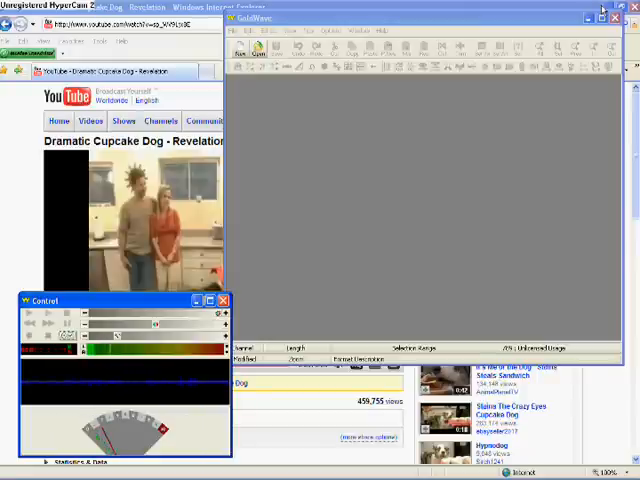
Create a new blank stereo 44,100 Hz sound in GoldWave
{"action": "left_click", "coordinate": [600, 8]}
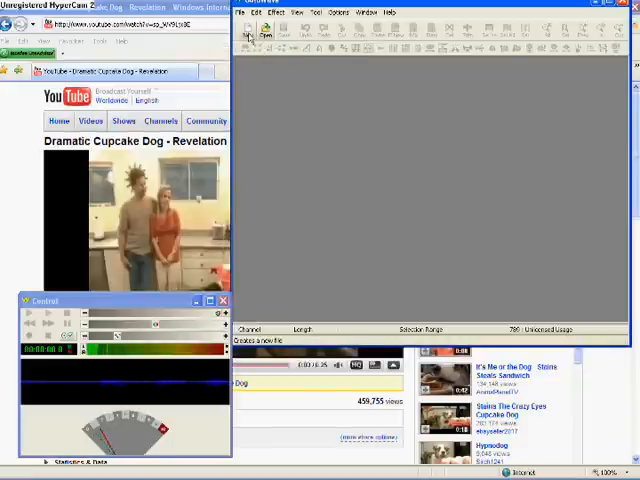
{"action": "left_click", "coordinate": [246, 33]}
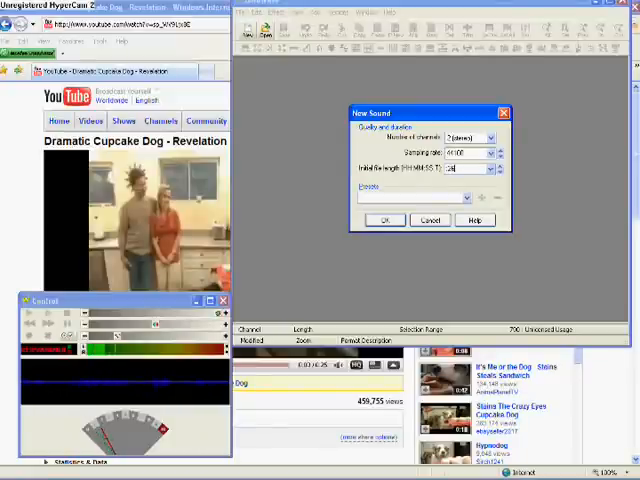
{"action": "left_click", "coordinate": [384, 219]}
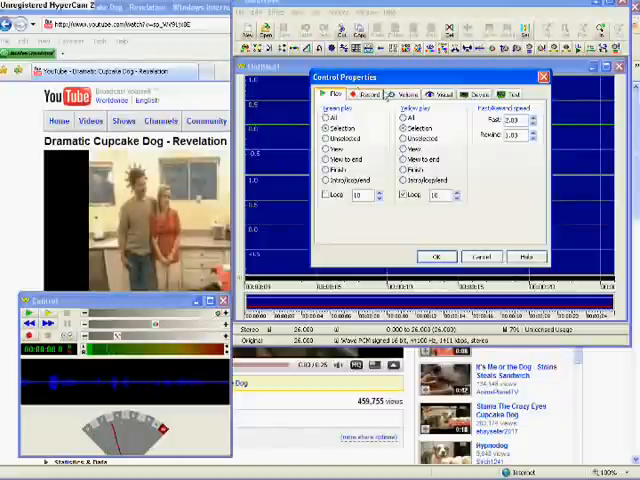
Set Stereo Mix as the recording source and confirm the control properties
{"action": "left_click", "coordinate": [405, 92]}
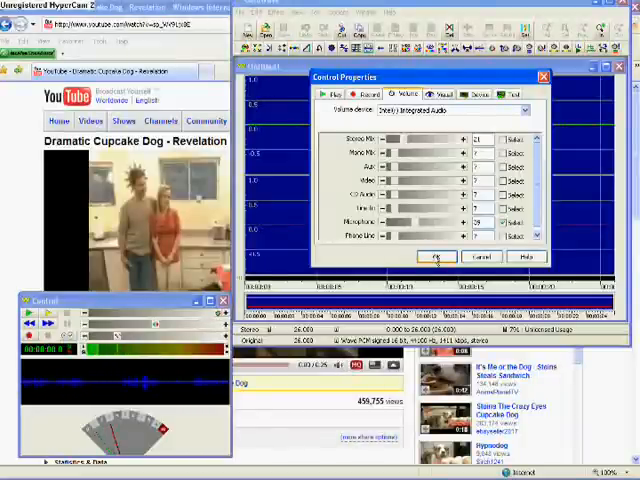
{"action": "left_click", "coordinate": [433, 257]}
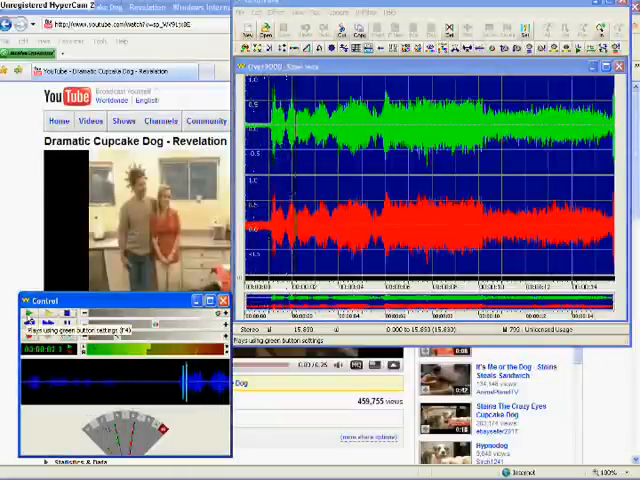
Play back the recorded audio to review it
{"action": "left_click", "coordinate": [32, 316]}
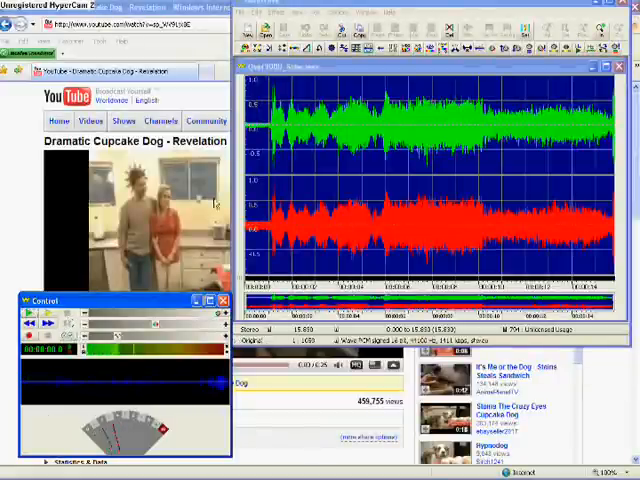
{"action": "left_click", "coordinate": [245, 12]}
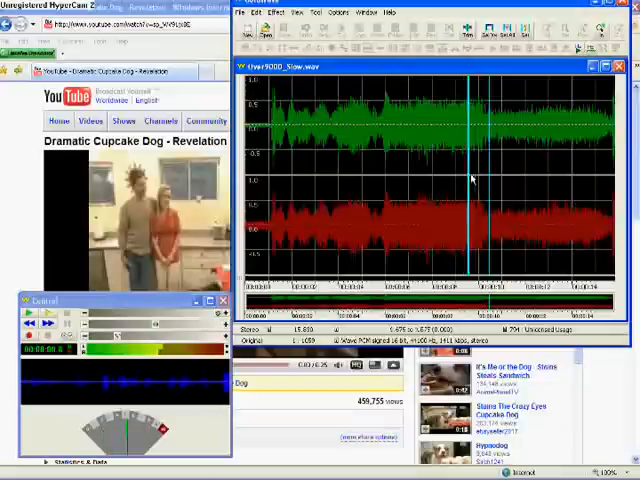
Set the selection start marker near the beginning of the recording
{"action": "left_click", "coordinate": [285, 180]}
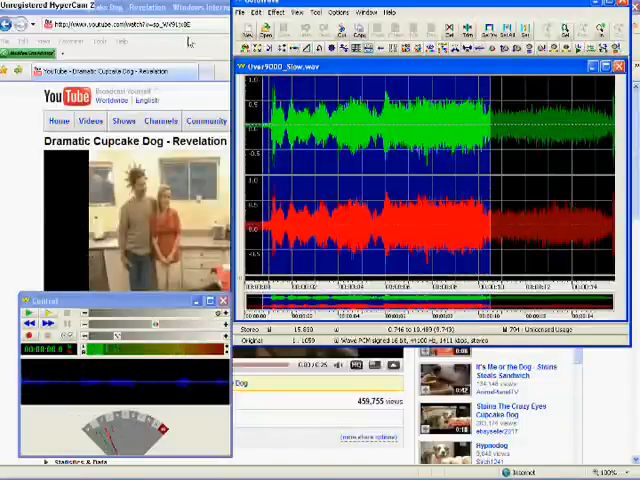
{"action": "left_click", "coordinate": [246, 12]}
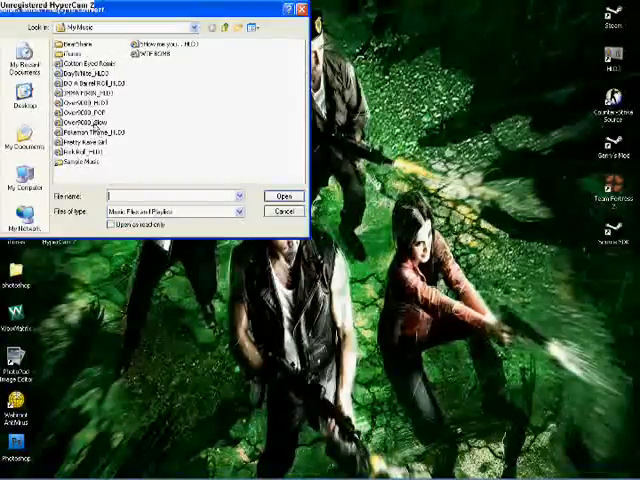
Select the Over9000 sound file from the My Music folder
{"action": "left_click", "coordinate": [290, 211]}
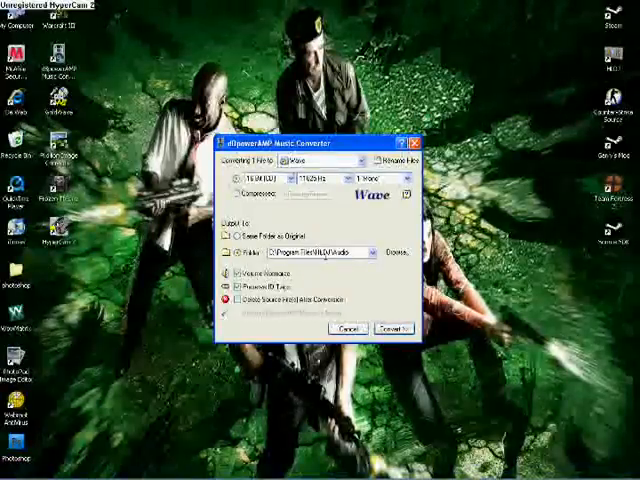
Convert the song to a 16-bit, 11025 Hz mono WAV in the HLDJ folder
{"action": "left_click", "coordinate": [236, 237]}
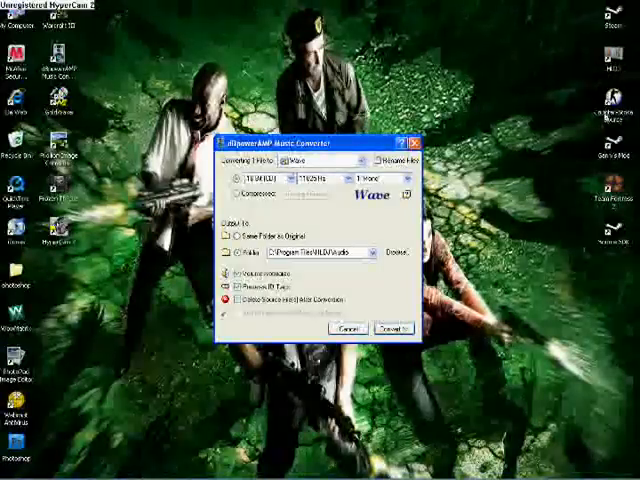
{"action": "left_click", "coordinate": [234, 288]}
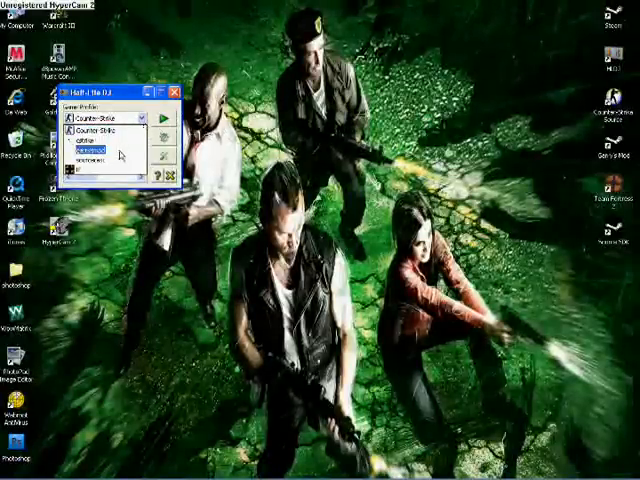
Launch Counter-Strike Source through Half-Life DJ's game profile
{"action": "left_click", "coordinate": [100, 133]}
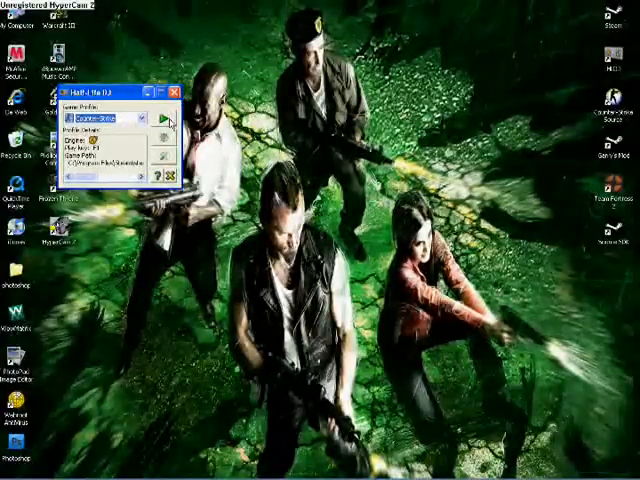
{"action": "left_click", "coordinate": [162, 120]}
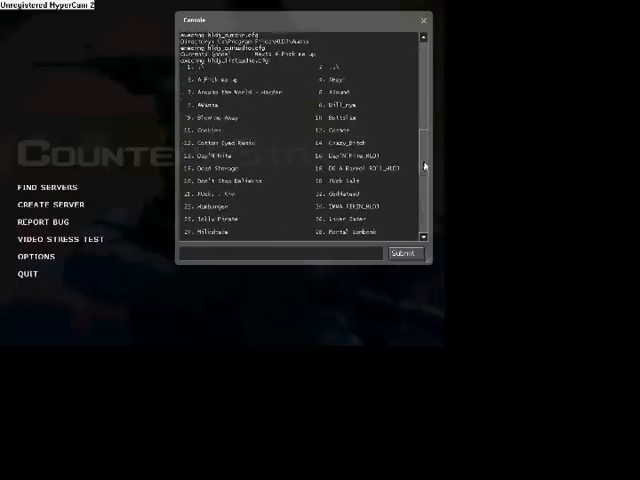
Scroll through the hldj_listaudio track list in the console
{"action": "scroll", "scroll_direction": "down", "scroll_amount": 3}
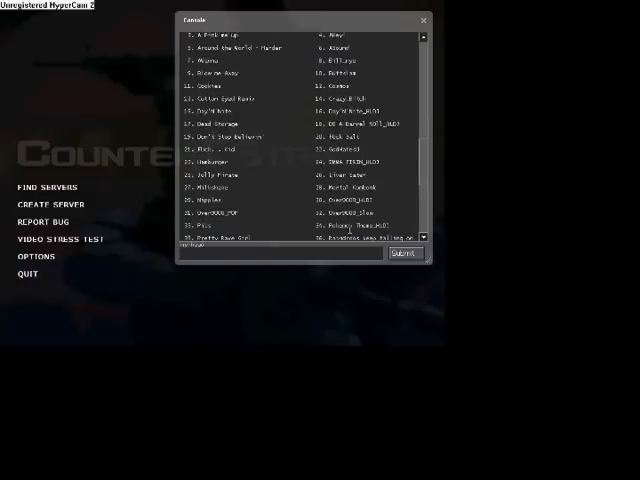
{"action": "scroll", "scroll_direction": "down", "scroll_amount": 3}
{"action": "type", "text": "effect - filter equalizer - presets"}
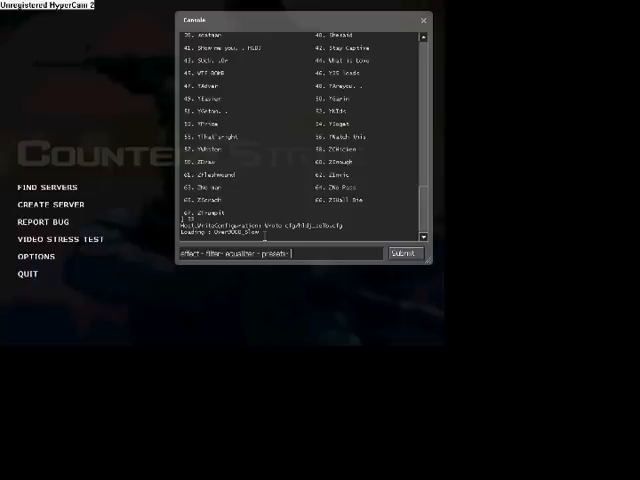
Submit the 'reduce/no bass' equaliser preset line to the console
{"action": "type", "text": "natural"}
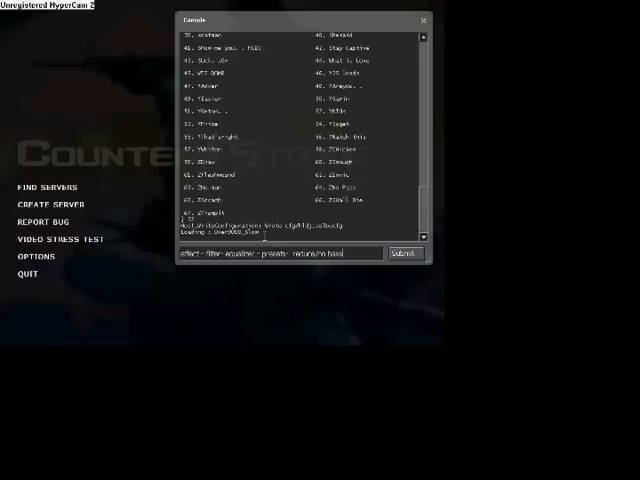
{"action": "left_click", "coordinate": [402, 252]}
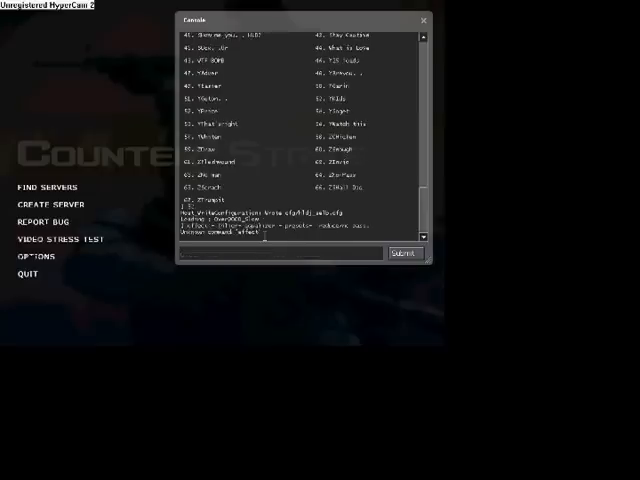